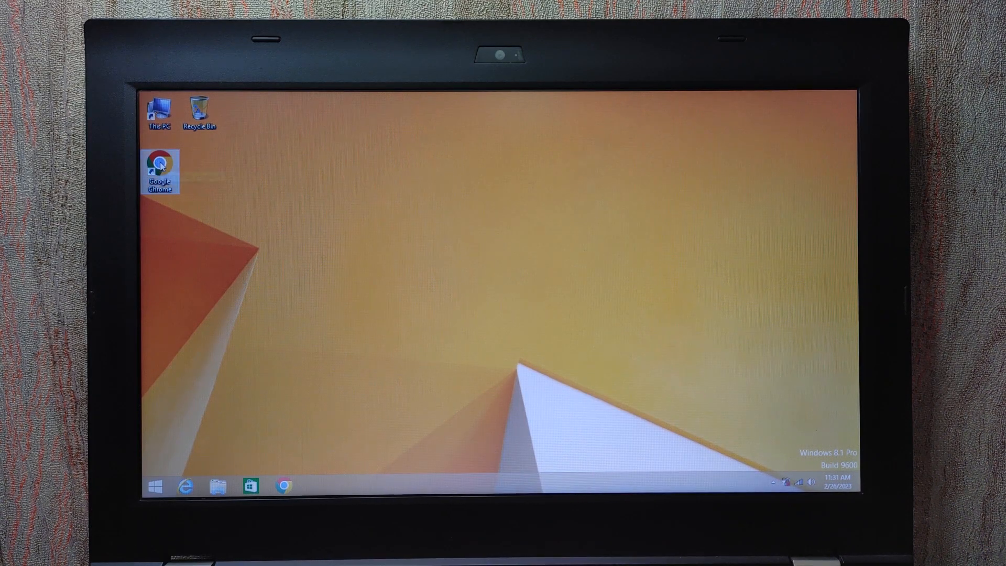
# Launch Chrome, dismiss the Windows 10 update notice and close it, then open This PC and Device Manager.
pyautogui.doubleClick(160, 169)
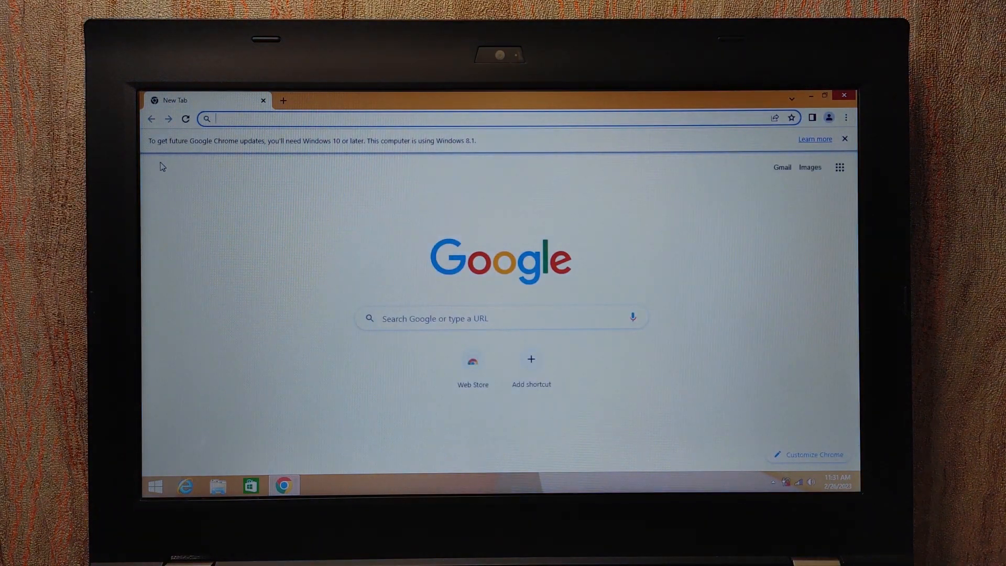
pyautogui.moveTo(455, 170)
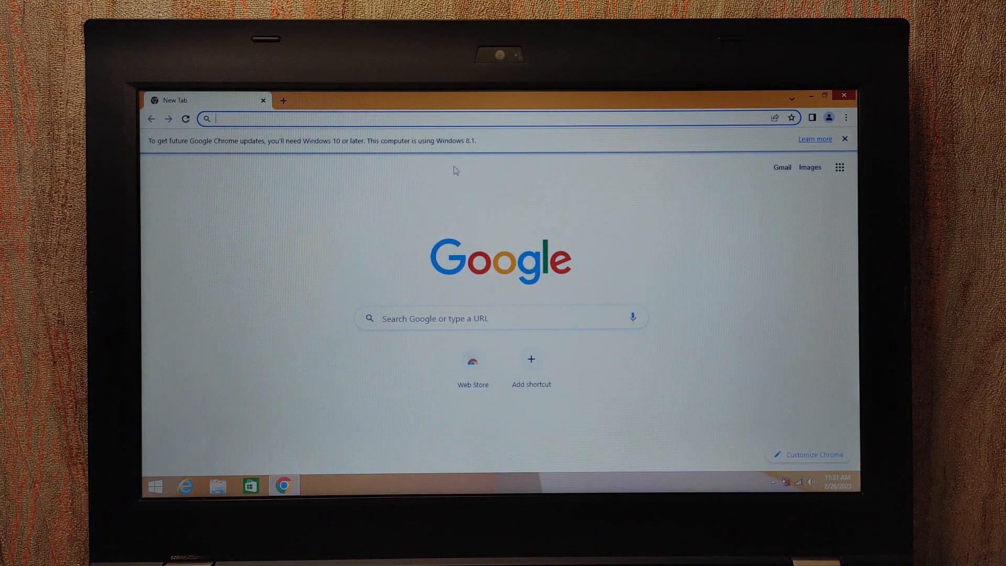
pyautogui.click(843, 94)
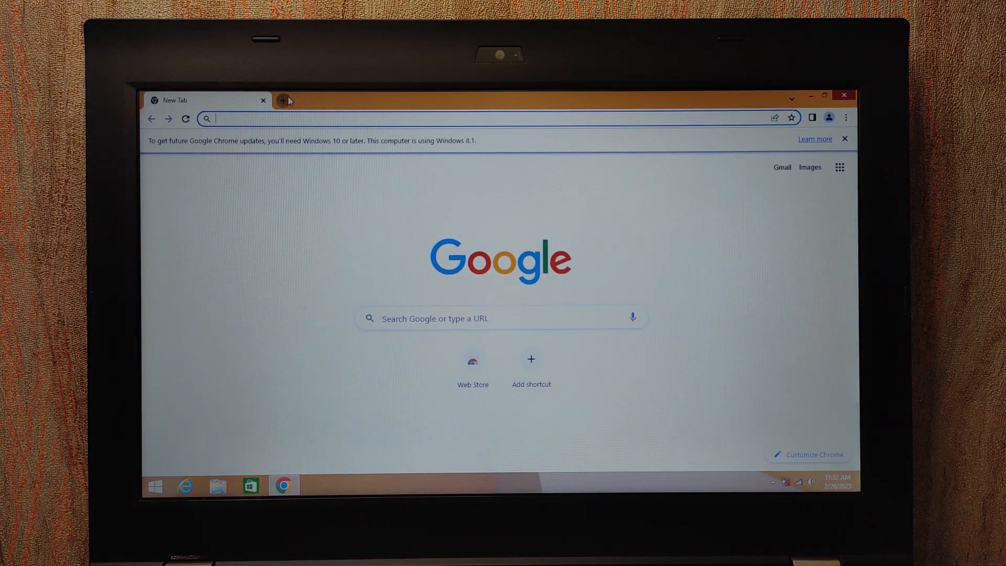
pyautogui.click(843, 138)
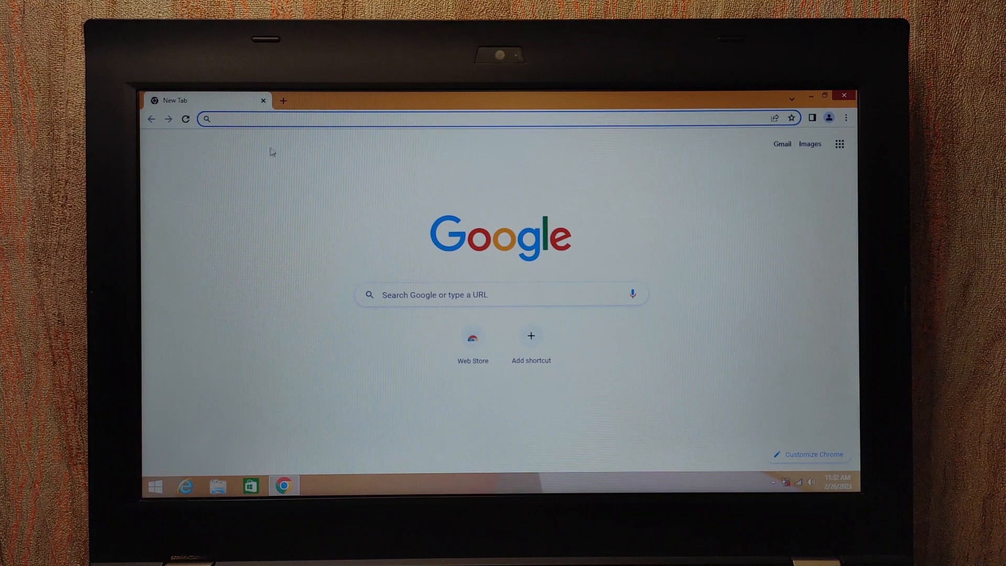
pyautogui.click(842, 94)
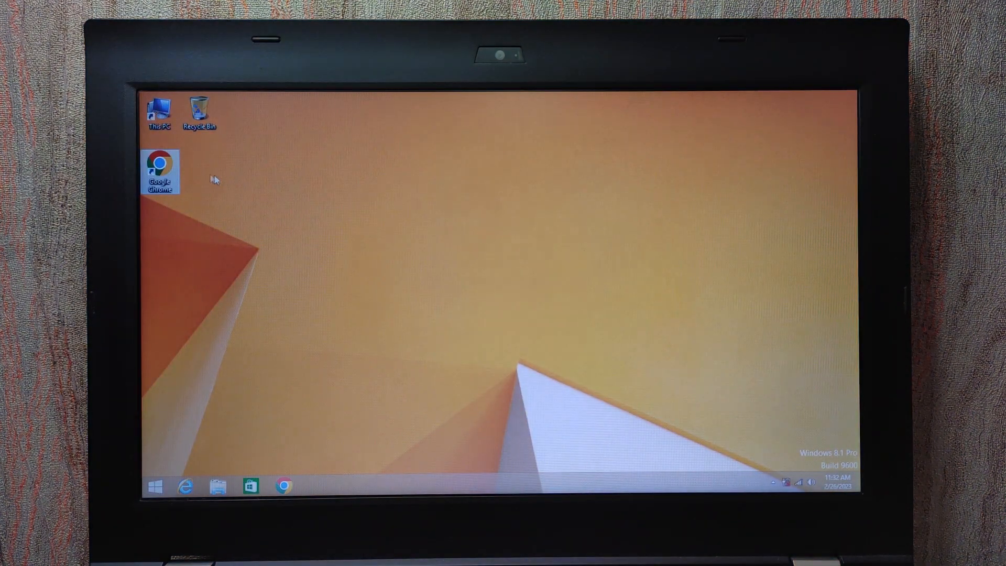
pyautogui.doubleClick(158, 112)
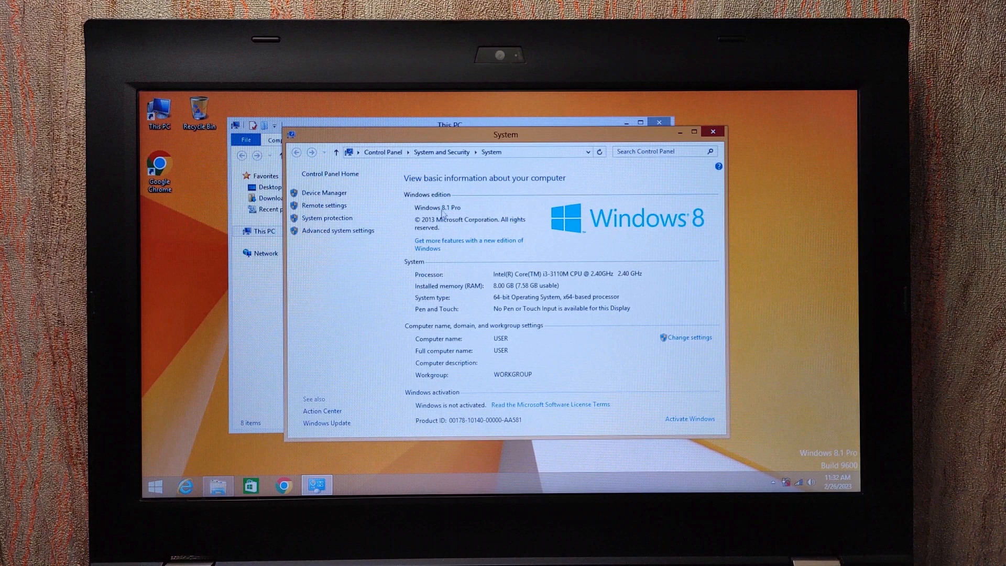
pyautogui.moveTo(432, 233)
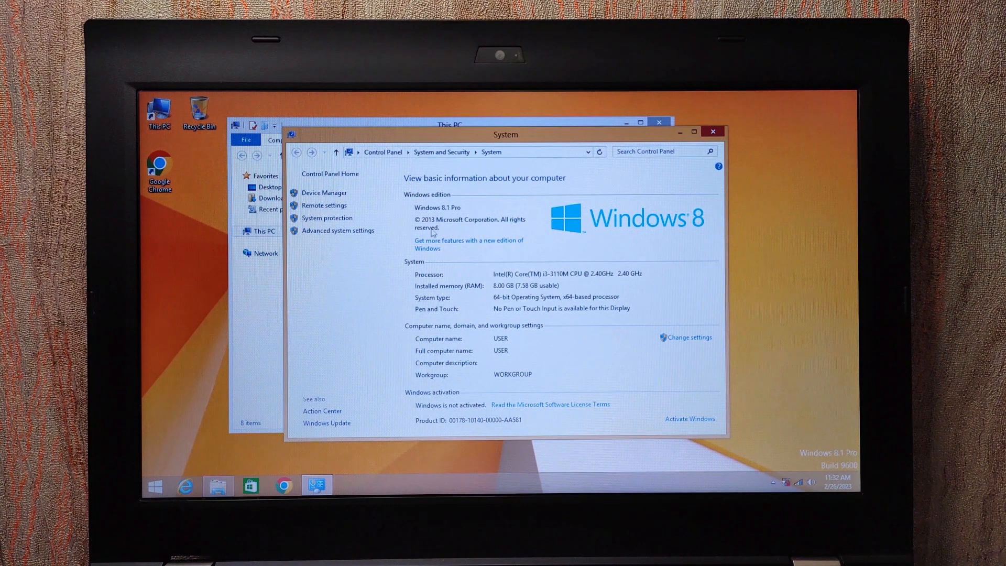
pyautogui.moveTo(530, 218)
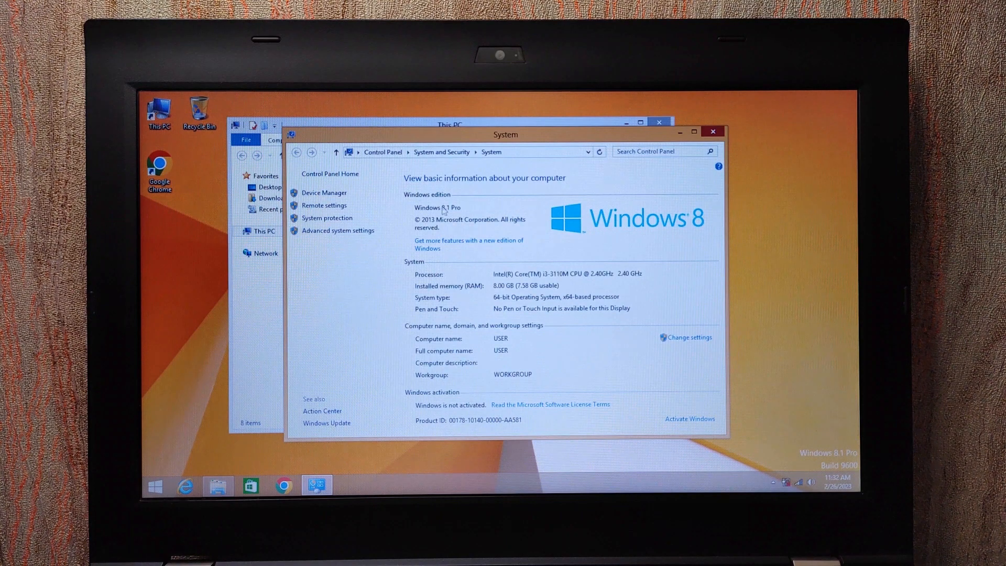
pyautogui.moveTo(323, 193)
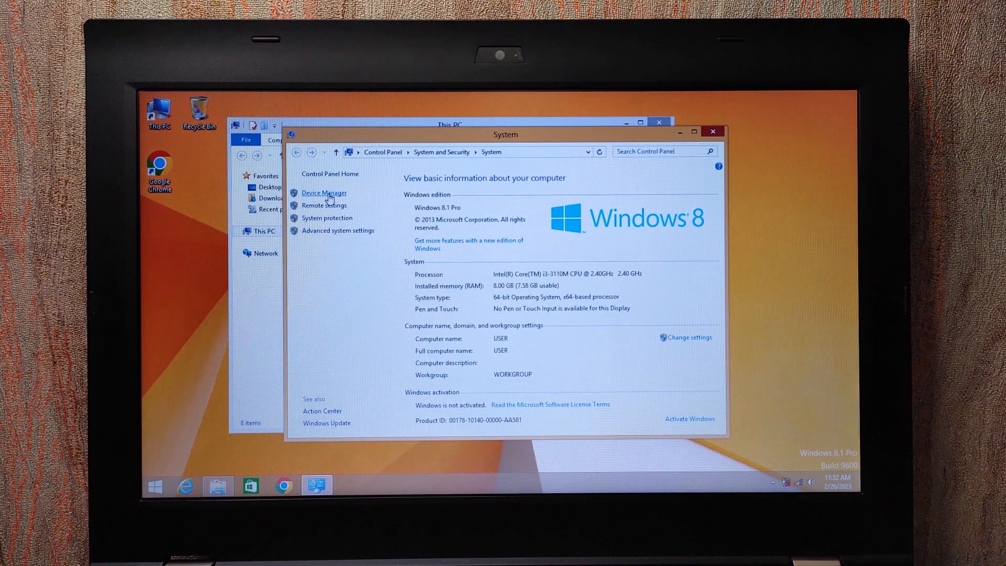
pyautogui.click(323, 192)
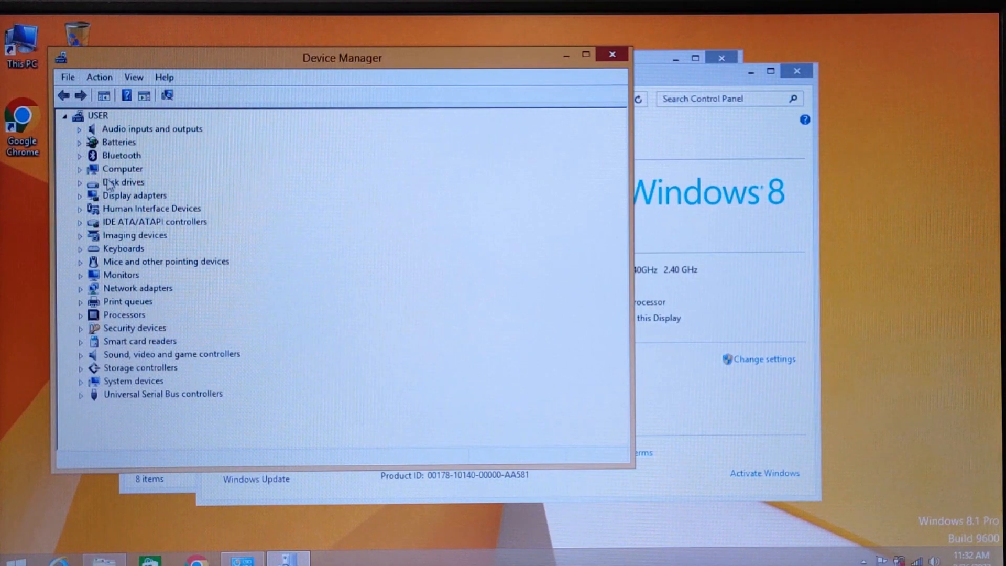
pyautogui.moveTo(132, 169)
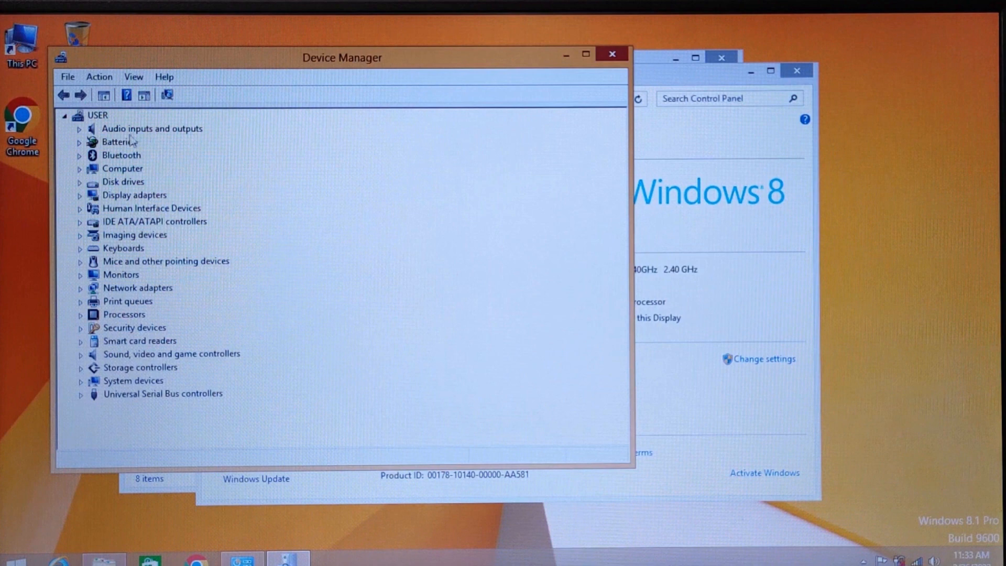
pyautogui.moveTo(135, 185)
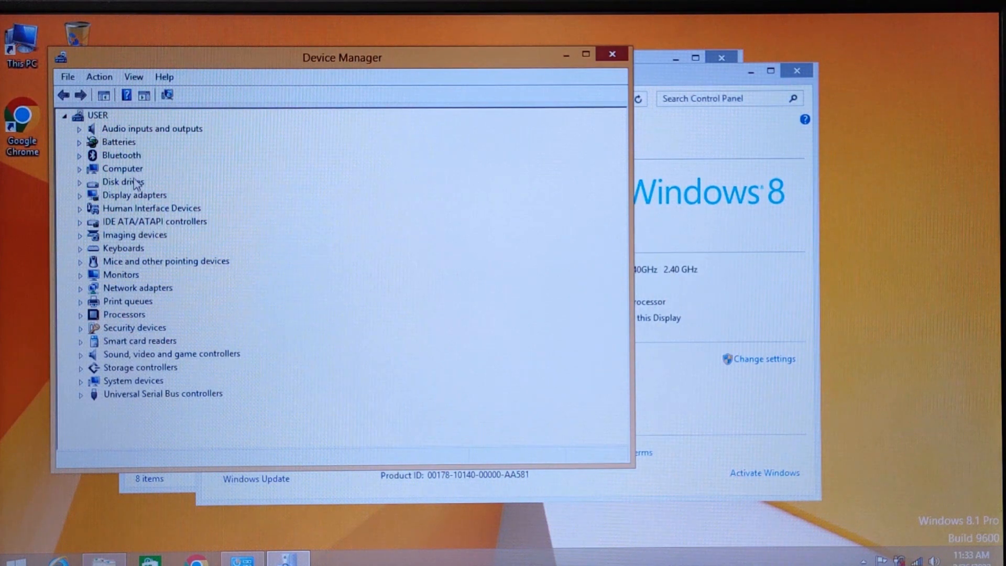
pyautogui.moveTo(193, 64)
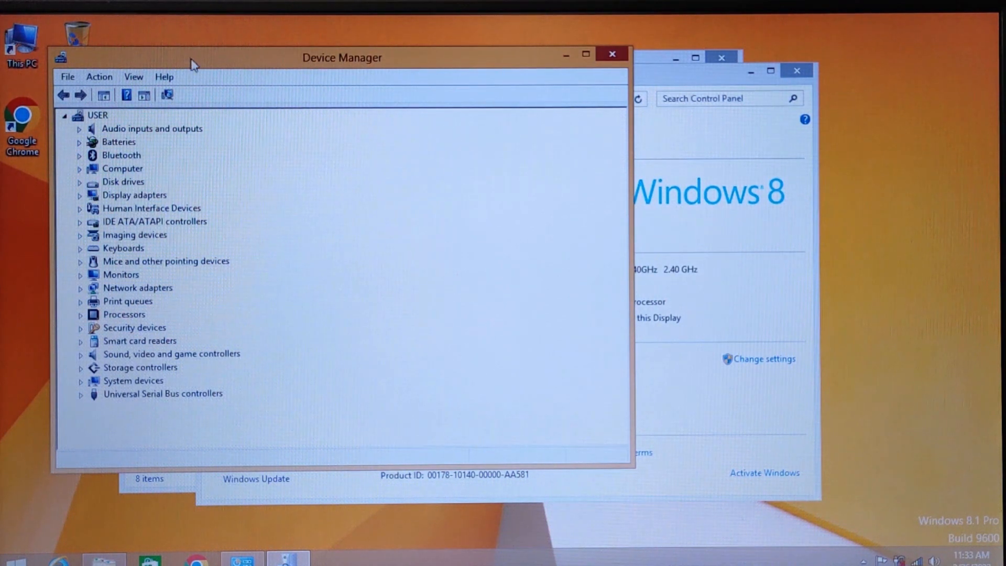
# Nudge the Device Manager window upward while browsing the hardware categories.
pyautogui.moveTo(342, 57); pyautogui.dragTo(342, 43)
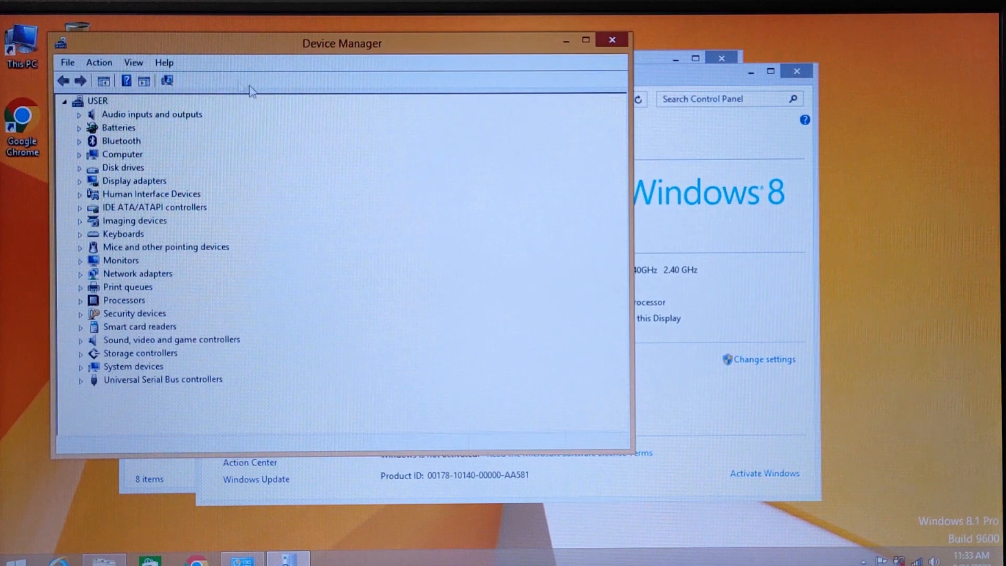
pyautogui.moveTo(118, 154)
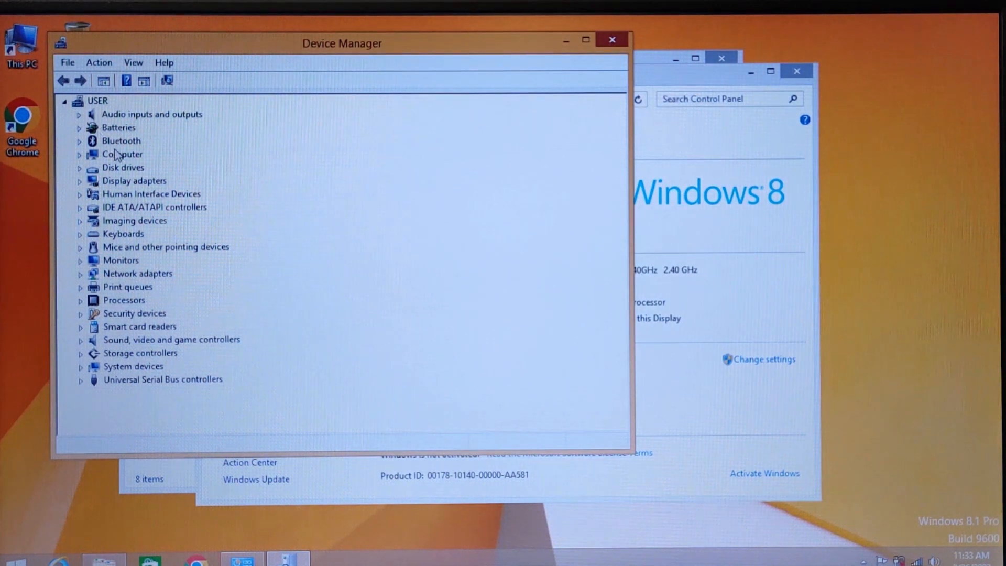
pyautogui.moveTo(142, 152)
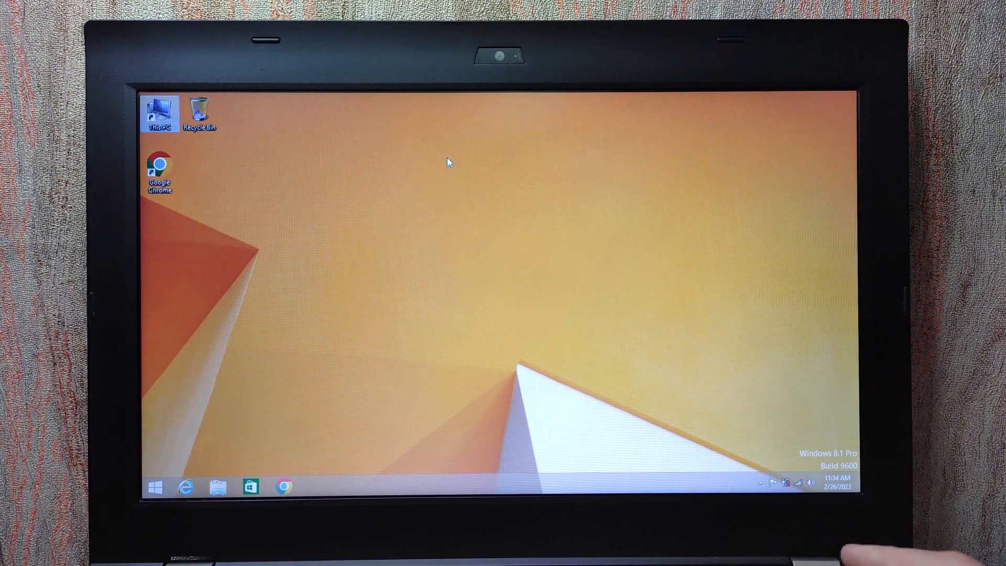
# Launch Task Manager from the Ctrl+Alt+Delete security screen and maximize its window.
pyautogui.press('Ctrl+Alt+Delete')
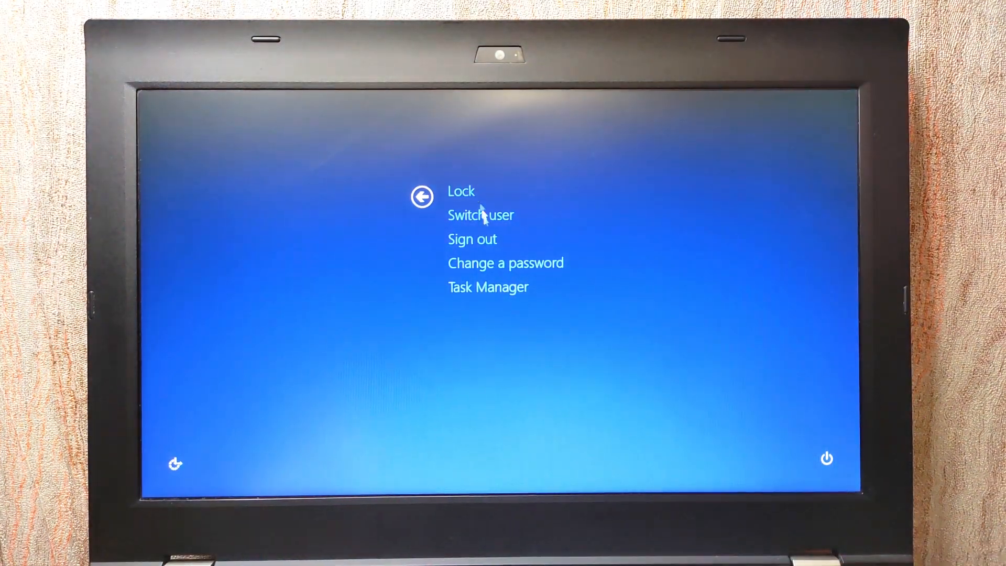
pyautogui.click(488, 286)
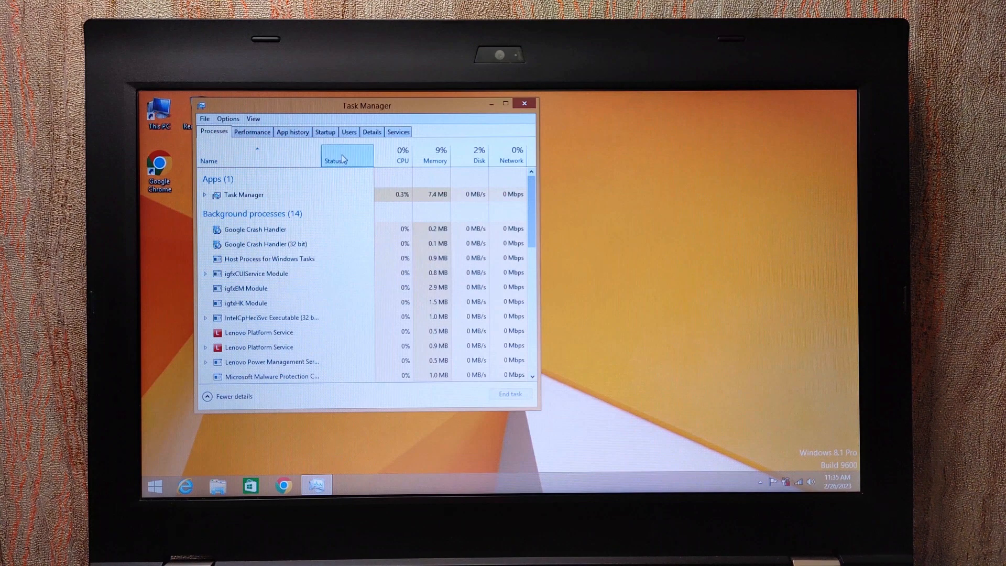
pyautogui.moveTo(311, 97)
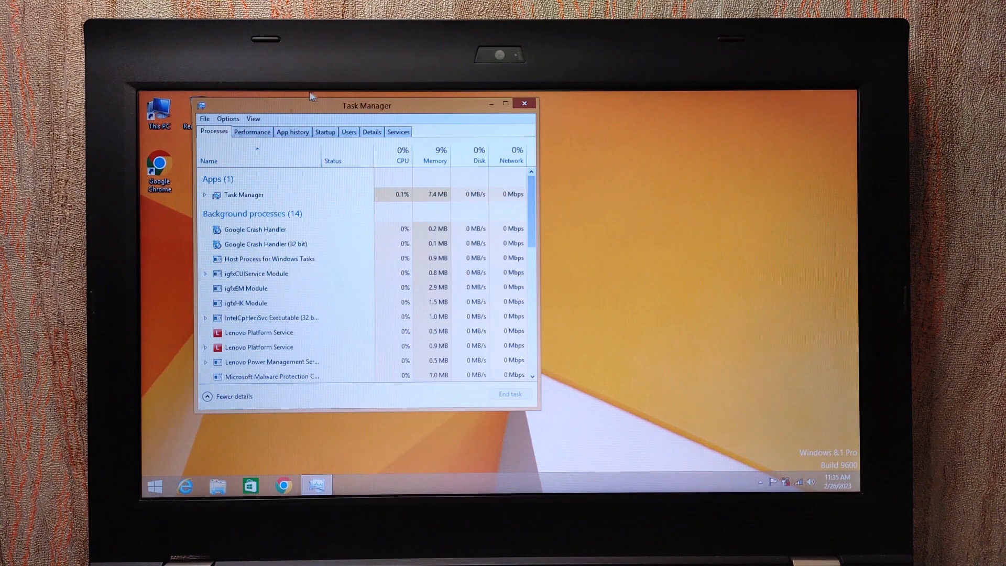
pyautogui.moveTo(508, 117)
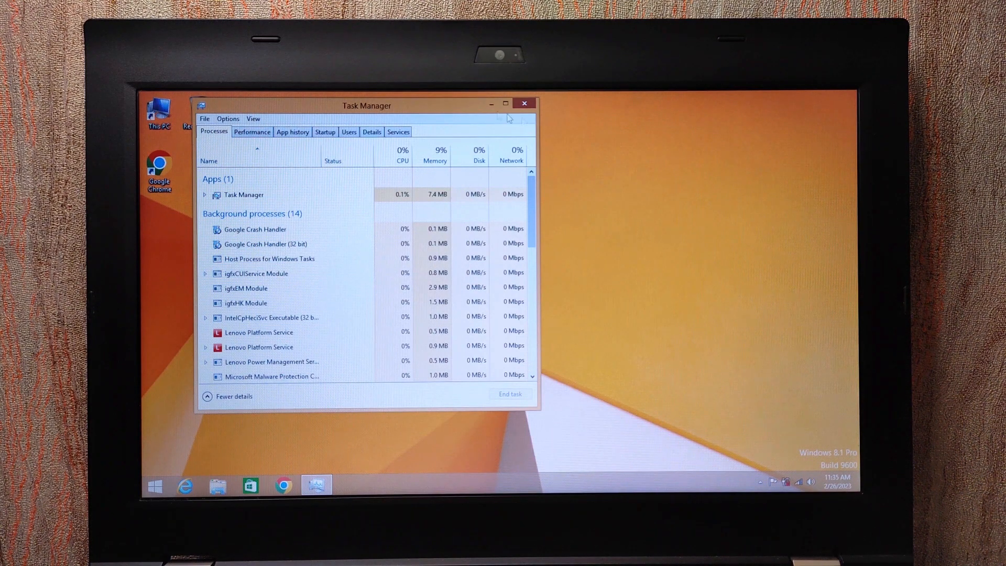
pyautogui.click(505, 103)
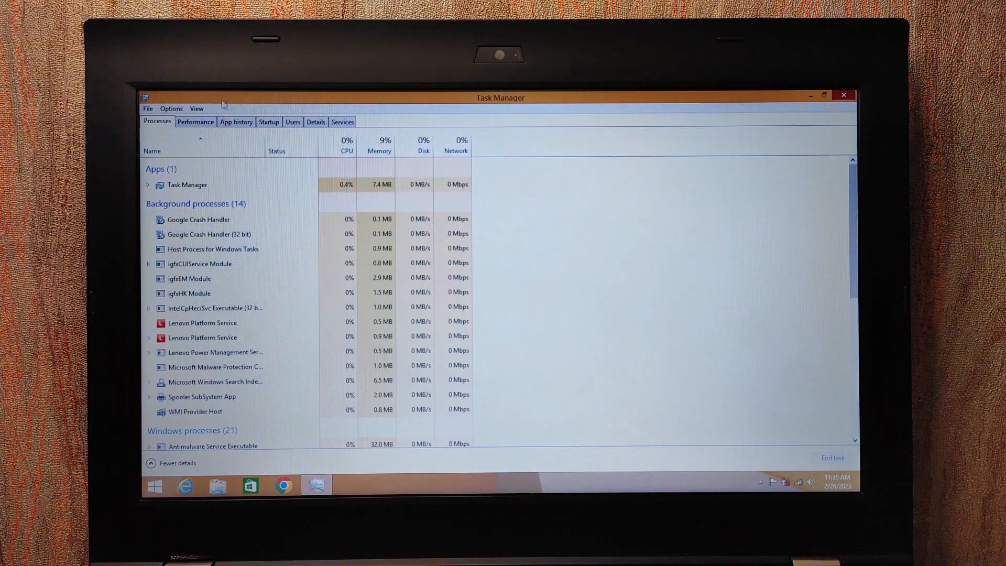
# Switch Task Manager to the Performance tab showing the CPU and Memory graphs.
pyautogui.click(196, 122)
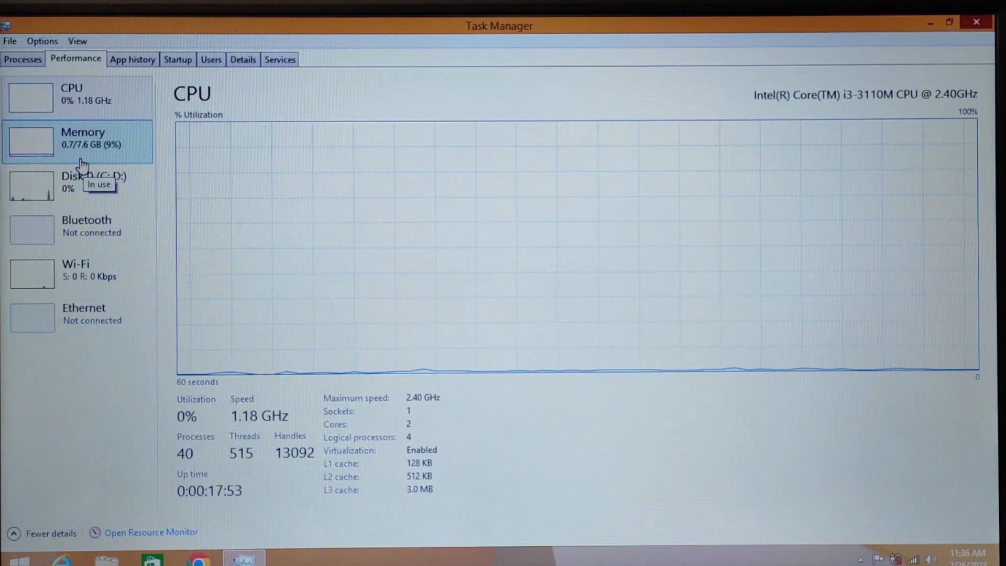
pyautogui.moveTo(83, 101)
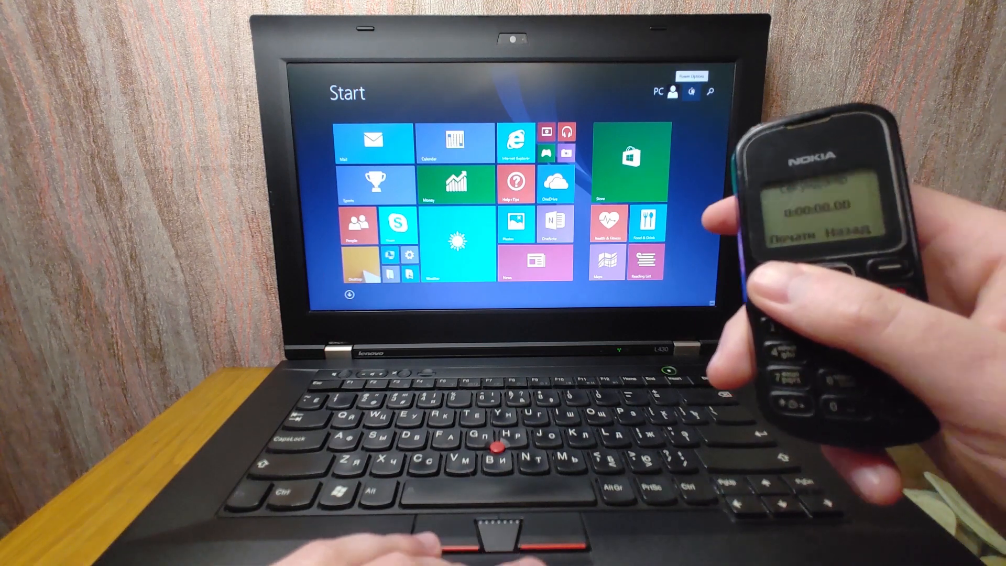
# Open the Start screen power menu offering Sleep, Shut down and Restart.
pyautogui.click(692, 90)
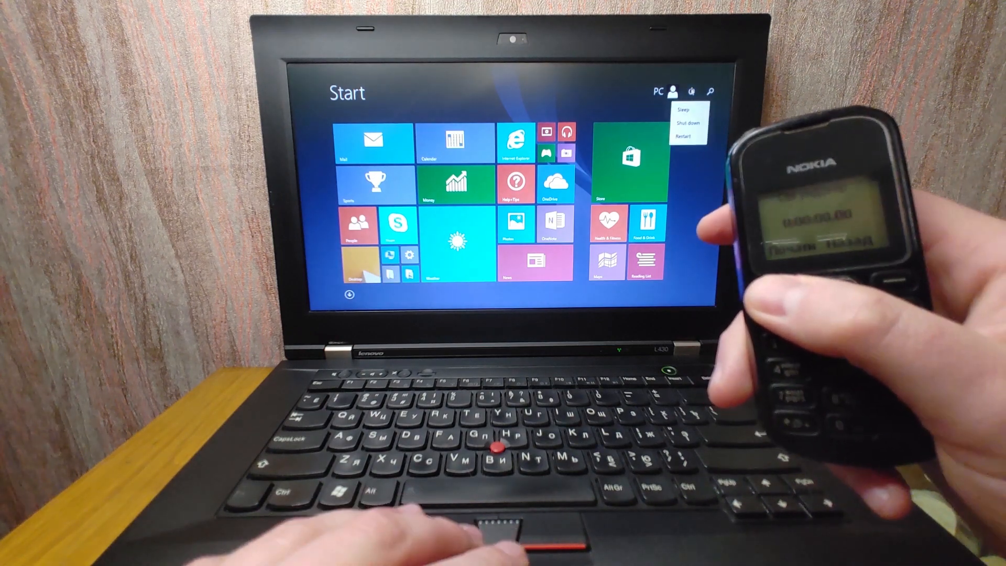